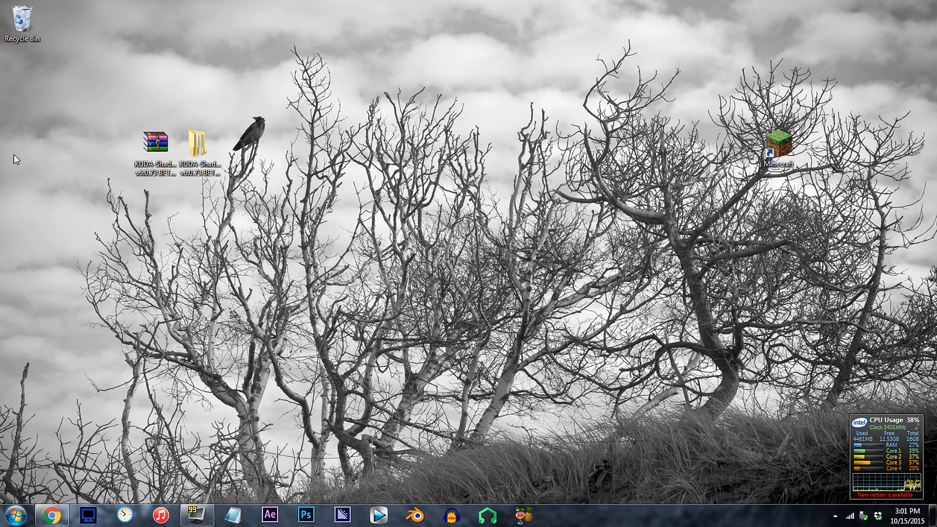
Step: Navigate from the desktop into KUDA-Shaders v6.0.73 BETA - Ultra and its shaders folder, selecting gbuffers_terrain.vsh
click(200, 143)
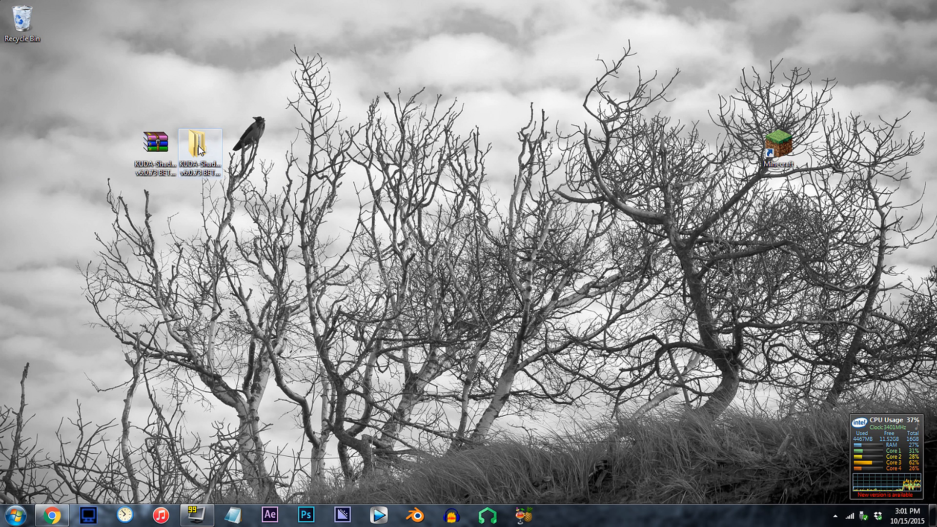
double_click(199, 138)
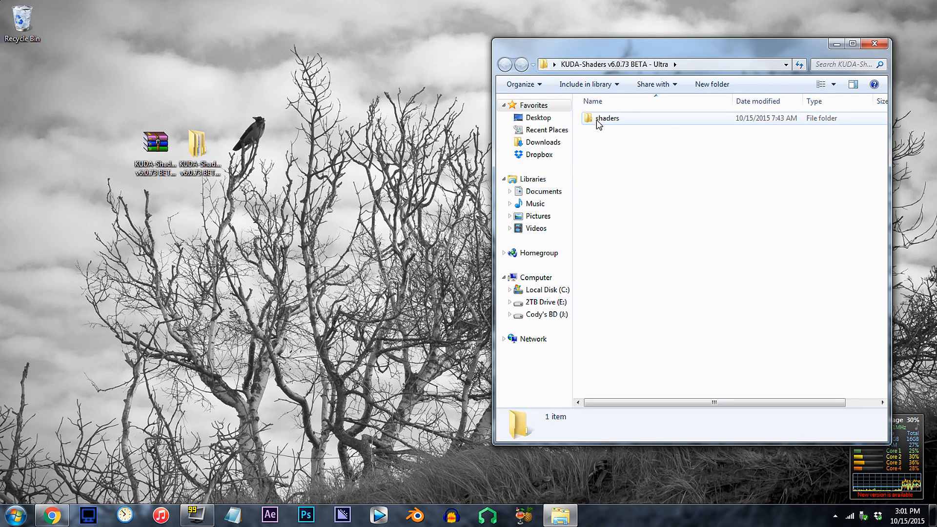
double_click(607, 118)
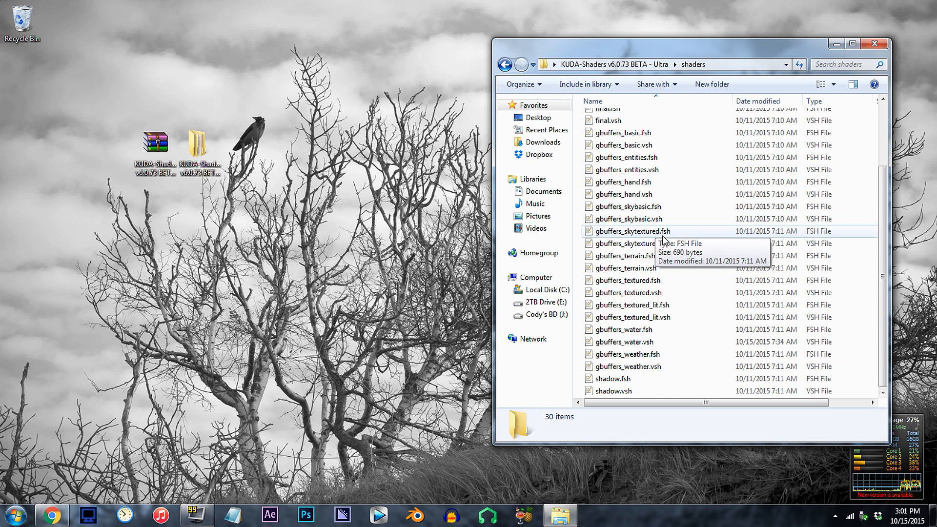
click(624, 267)
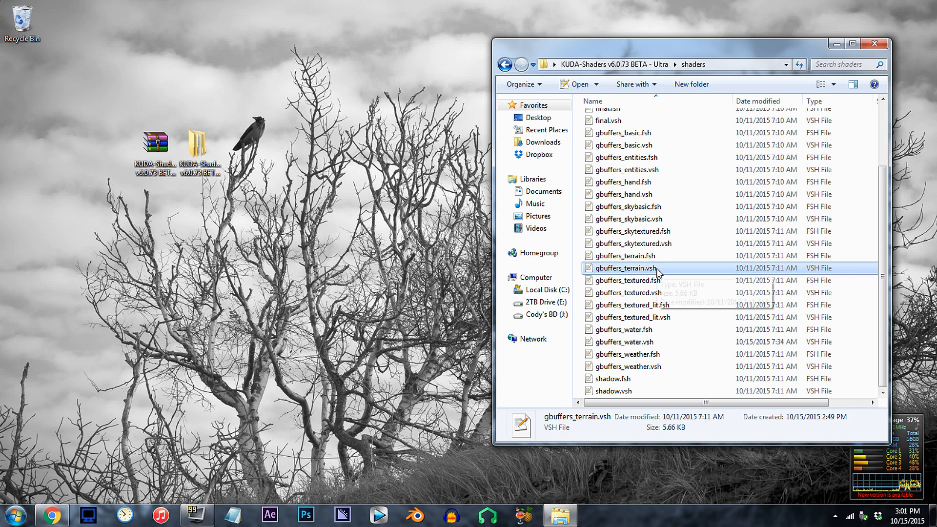
Step: Edit gbuffers_terrain.vsh so the calcMove speed on line 49 reads 0.05 instead of 4.0
double_click(623, 268)
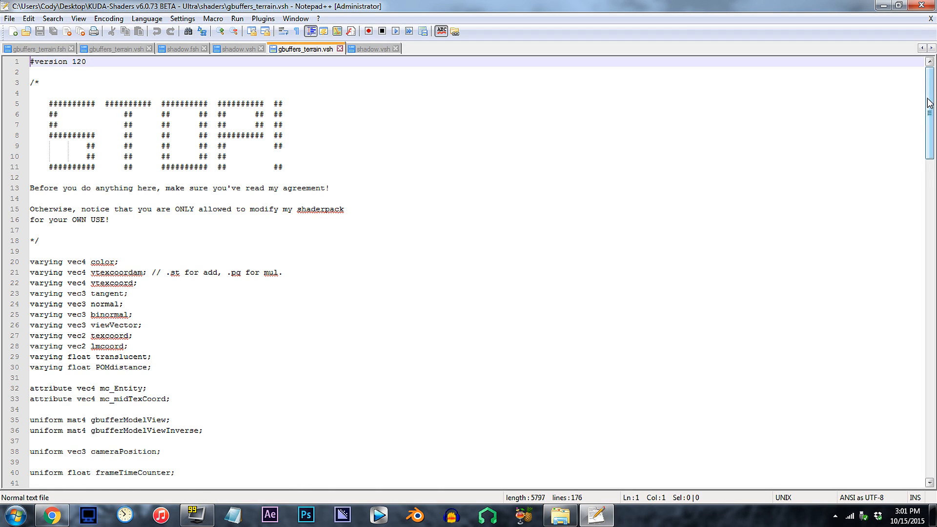
scroll(down, 3)
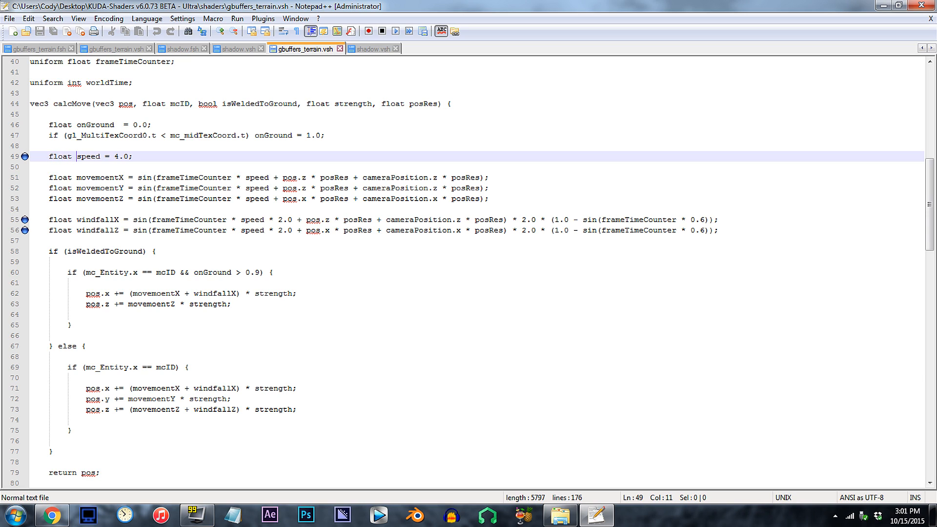
click(118, 156)
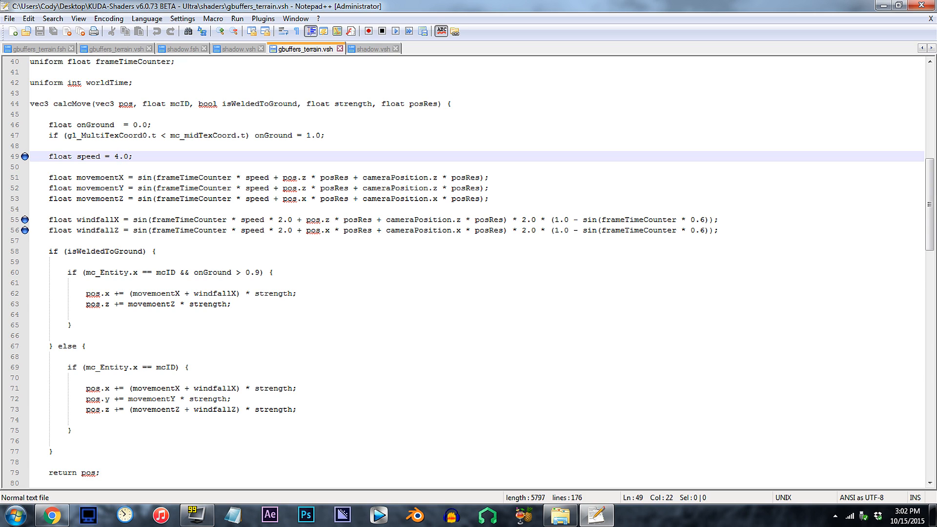
text(0.0)
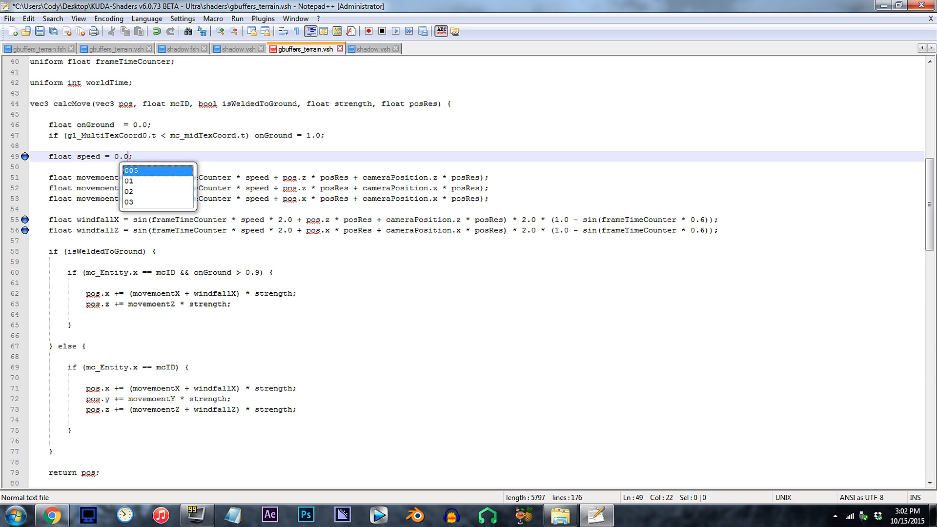
text(5)
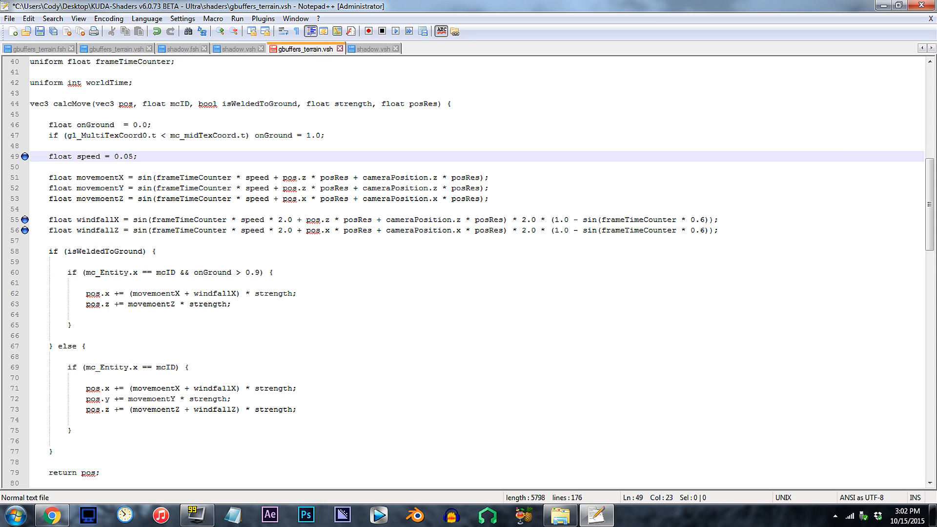
Step: Change the windfallX and windfallZ frame-time factor from 0.6 to 0.006
click(718, 220)
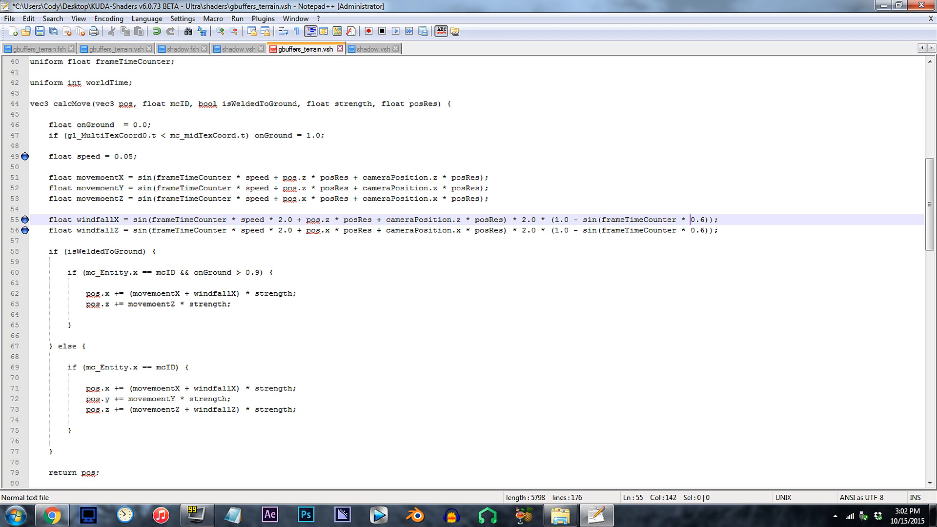
text(00)
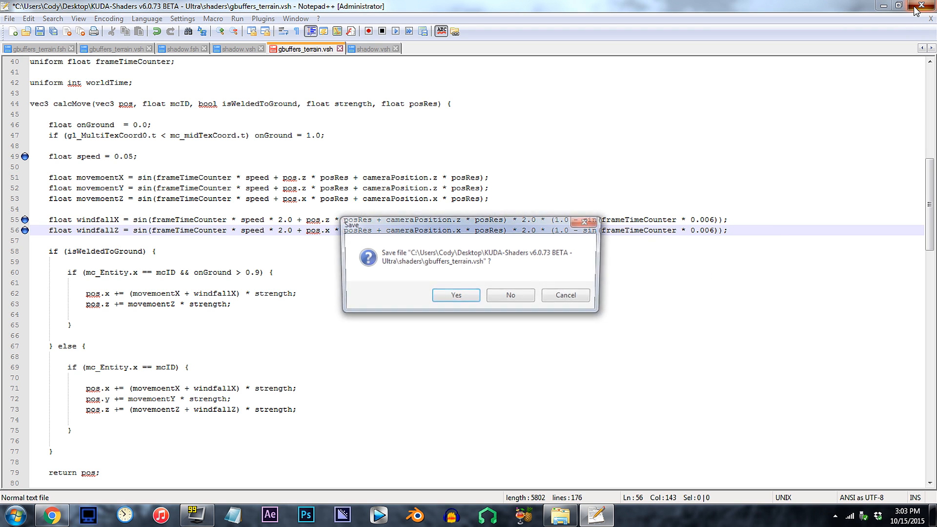
Step: Confirm saving gbuffers_terrain.vsh as Notepad++ closes
click(455, 295)
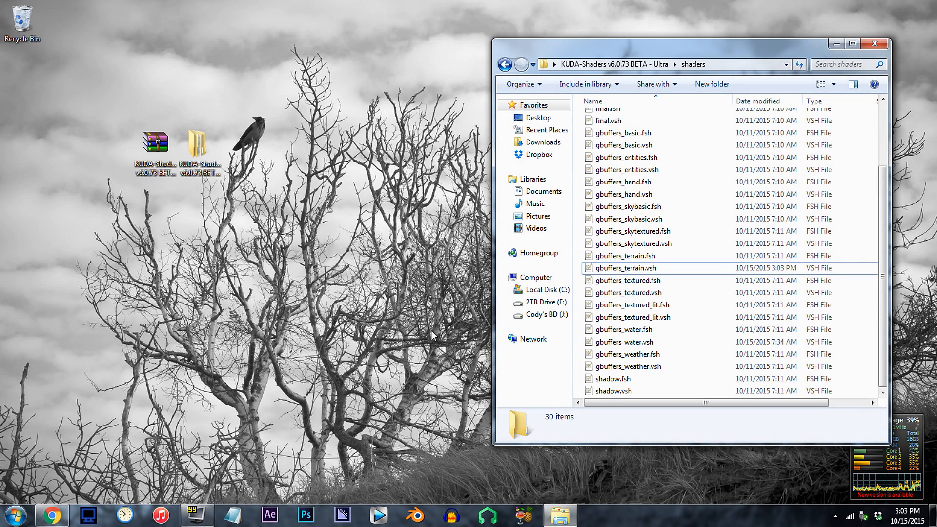
mouse_move(55, 158)
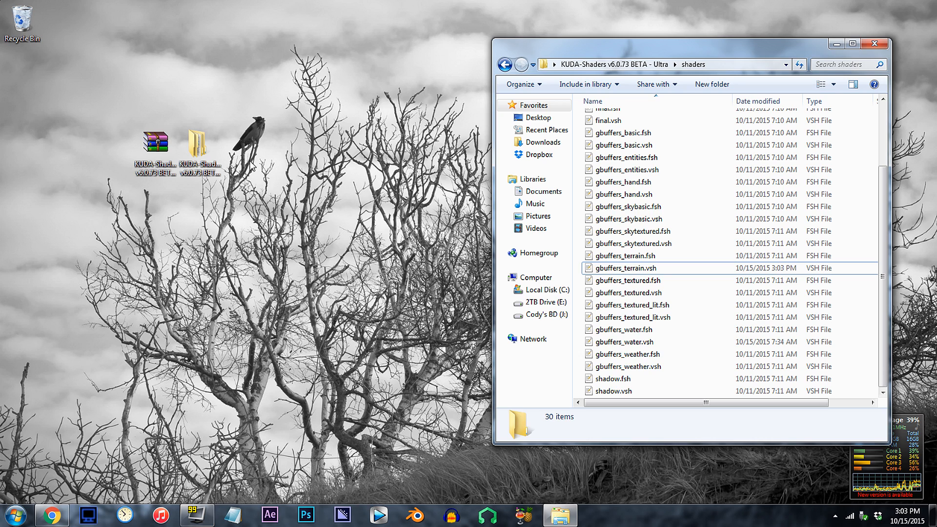
mouse_move(504, 501)
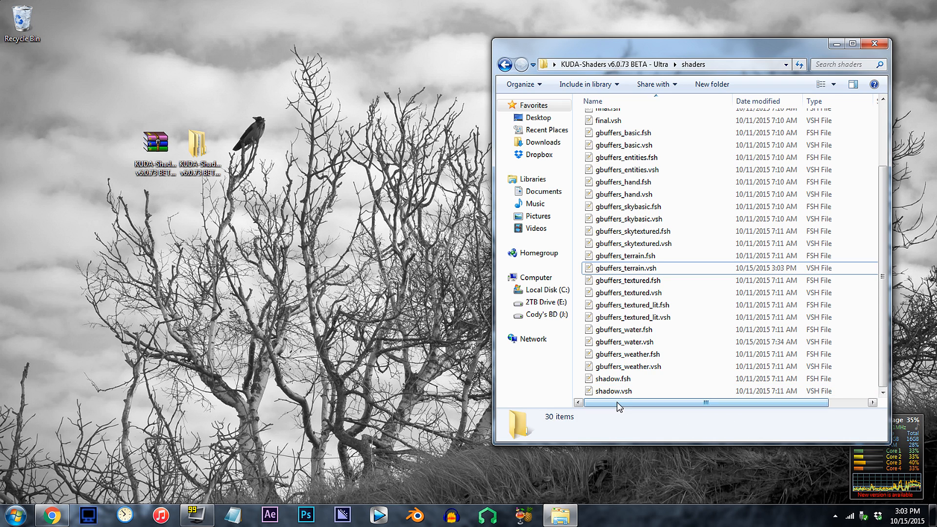
Step: Load shadow.vsh in Notepad++ and scroll to its calcMove speed line
click(613, 390)
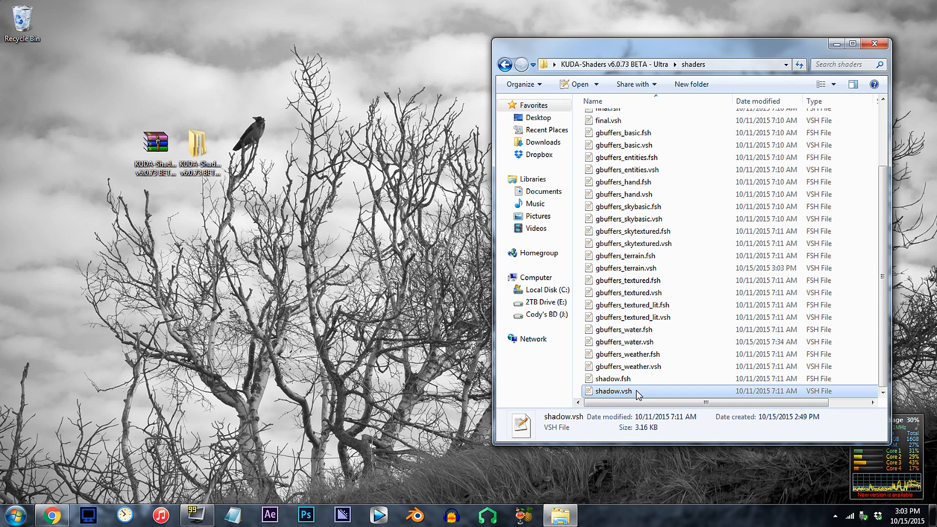
double_click(611, 390)
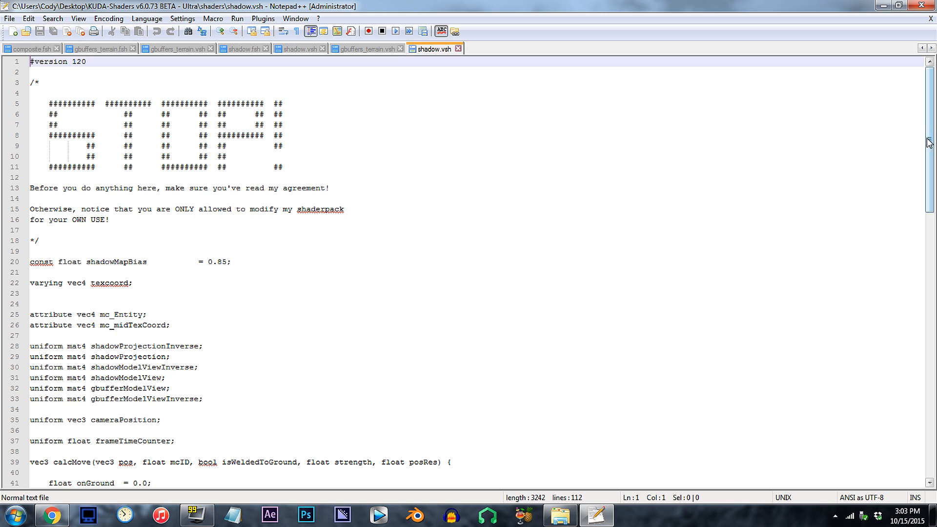
scroll(down, 3)
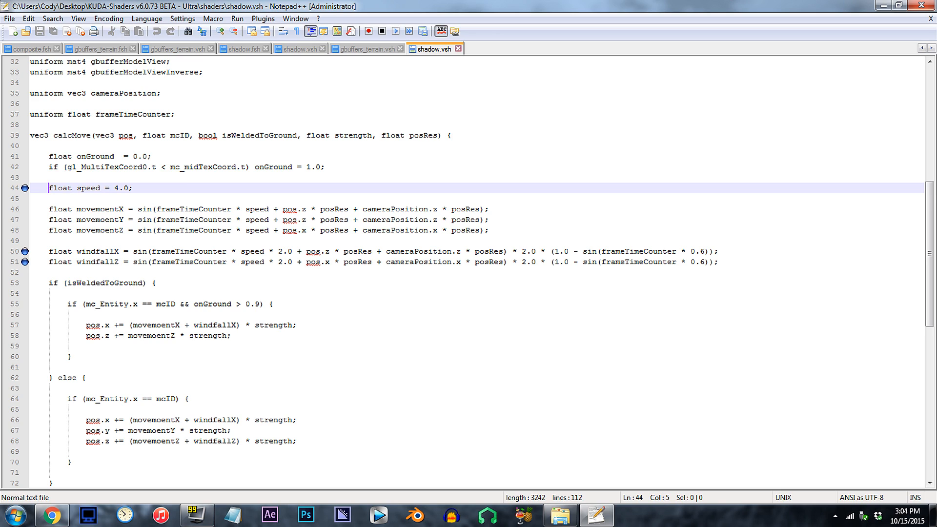
Step: Replace shadow.vsh's 4.0 speed with 0.05, set windfall factors to 0.006, and save
click(66, 188)
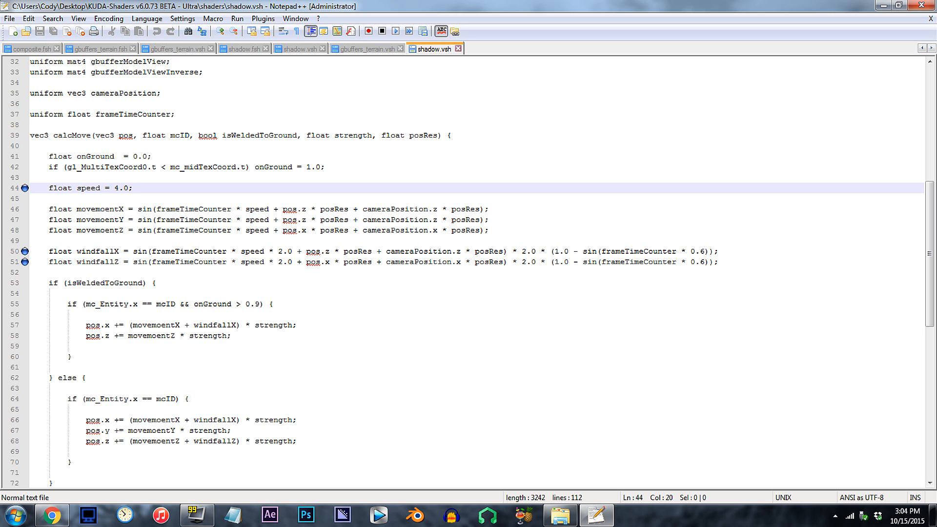
key(Backspace)
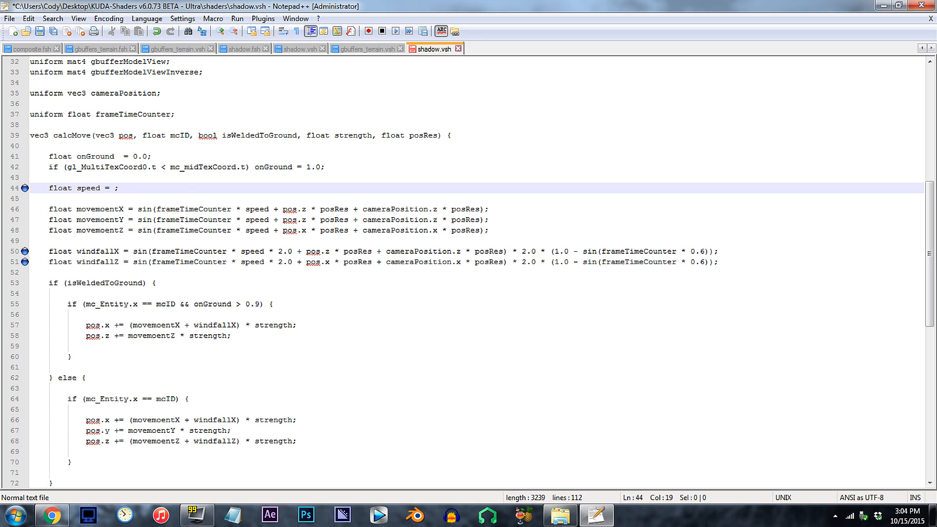
text(0.05)
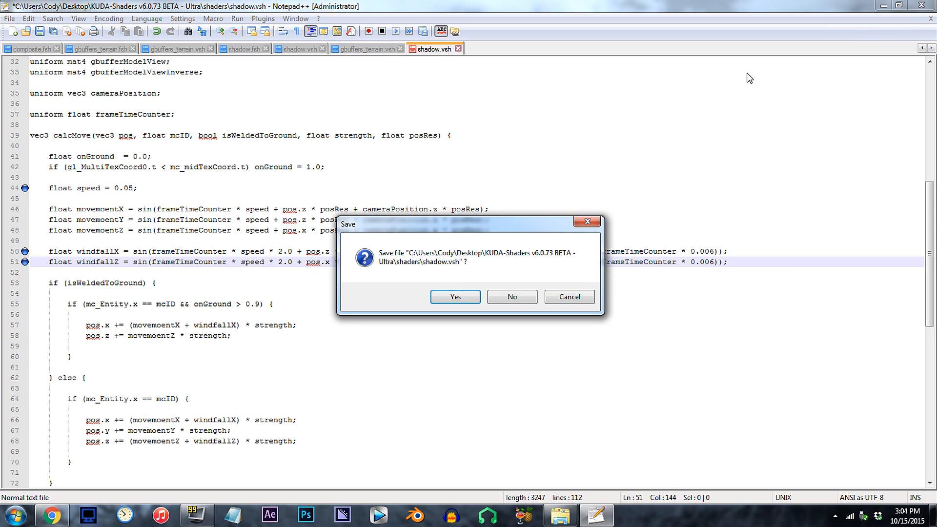
mouse_move(455, 297)
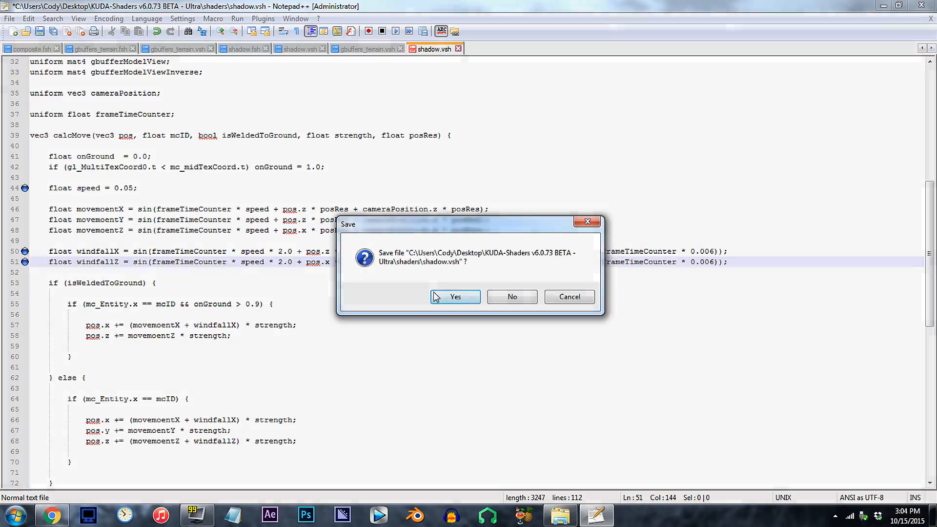
click(455, 297)
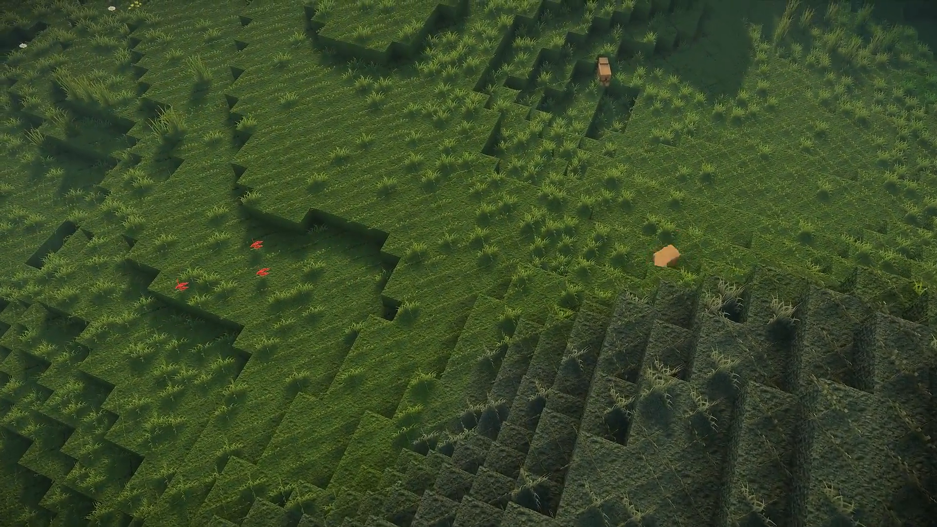